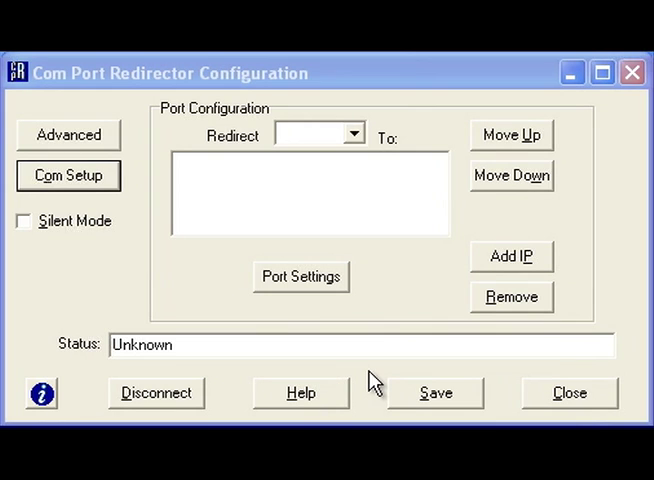
{"action": "mouse_move", "coordinate": [168, 284]}
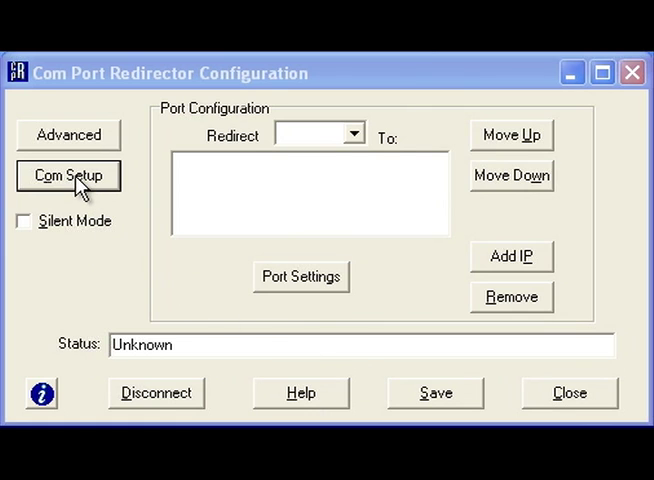
Step: Enable COM4 for redirection in Com Setup so it becomes the port being configured
{"action": "left_click", "coordinate": [68, 176]}
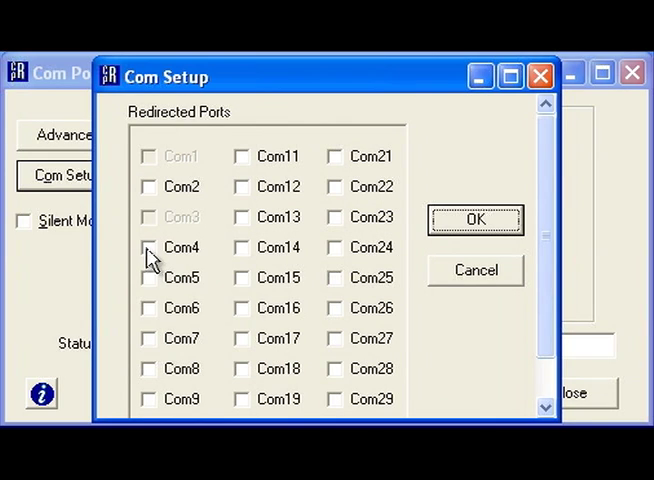
{"action": "left_click", "coordinate": [476, 220]}
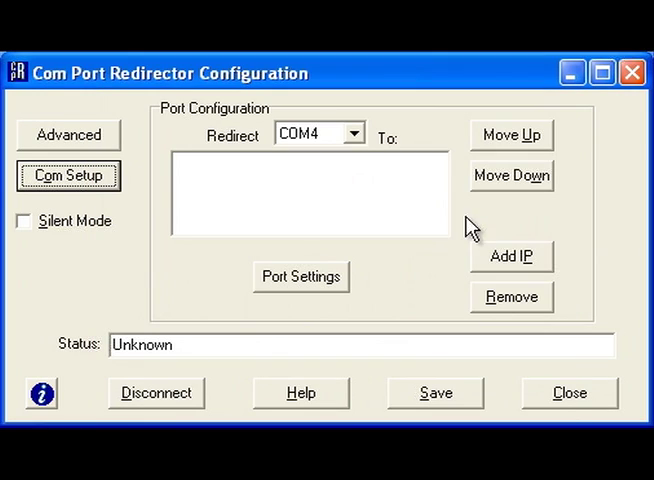
Step: Add IP host 172.20.206.48 on TCP port 10001 as COM4's redirect destination
{"action": "left_click", "coordinate": [512, 256]}
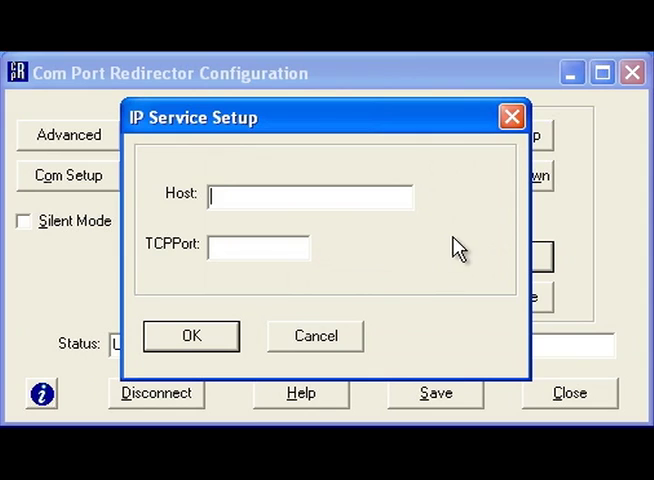
{"action": "mouse_move", "coordinate": [344, 218]}
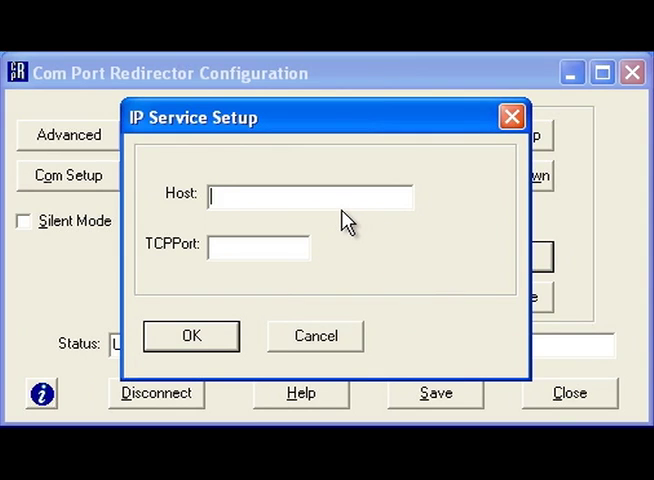
{"action": "type", "text": "172.20"}
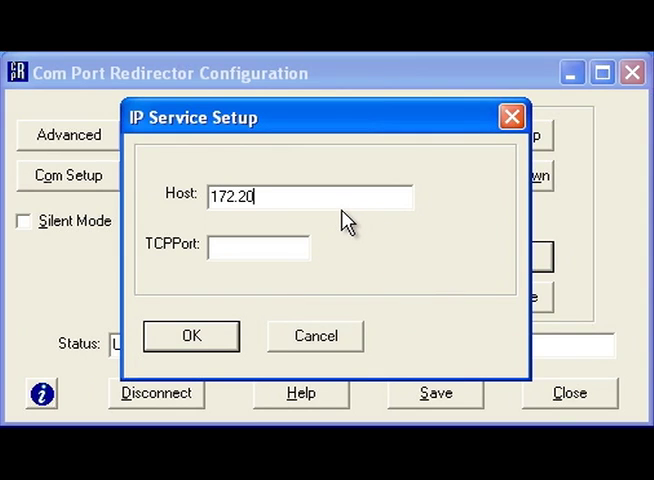
{"action": "type", "text": "206.48"}
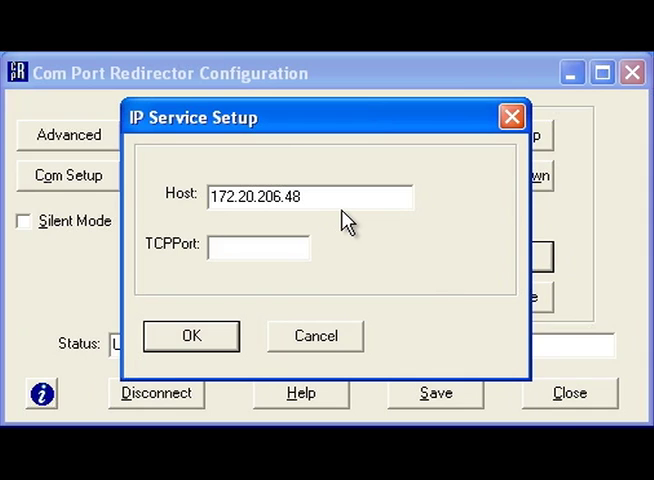
{"action": "type", "text": "10001"}
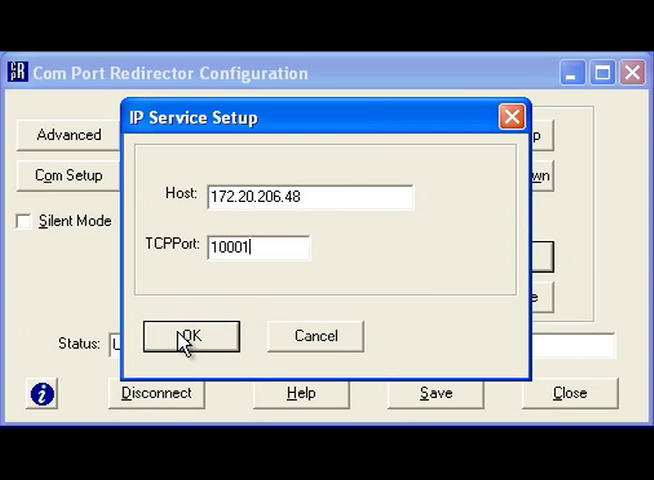
{"action": "left_click", "coordinate": [188, 336]}
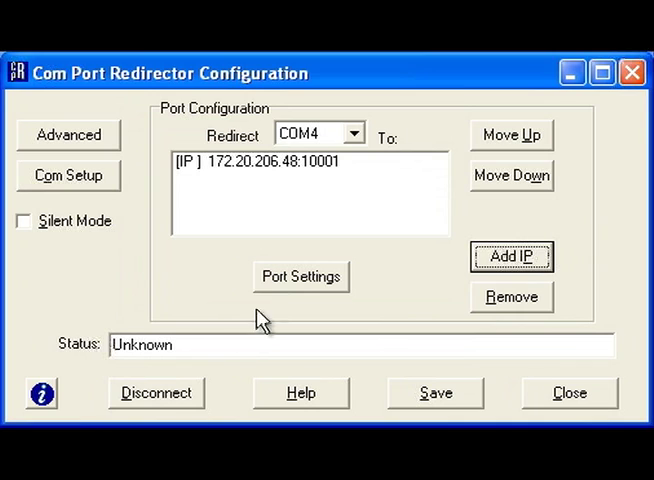
Step: Enable Raw Mode in COM4's port settings and accept them
{"action": "left_click", "coordinate": [300, 276]}
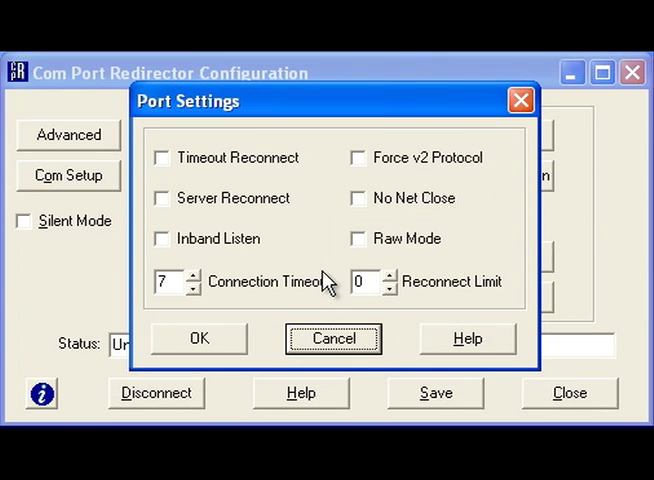
{"action": "left_click", "coordinate": [358, 238]}
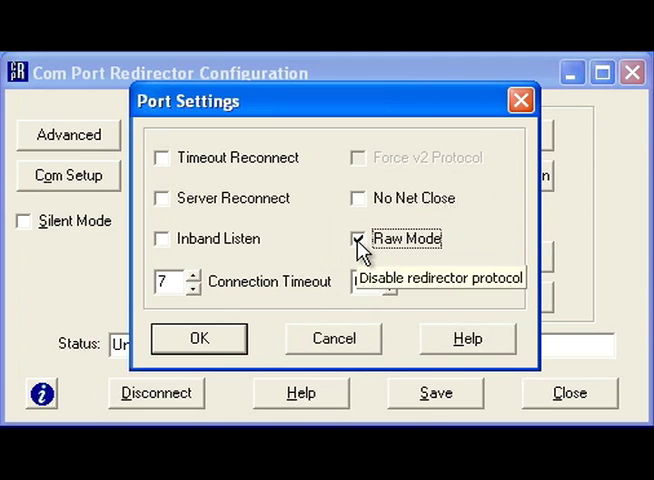
{"action": "left_click", "coordinate": [358, 238]}
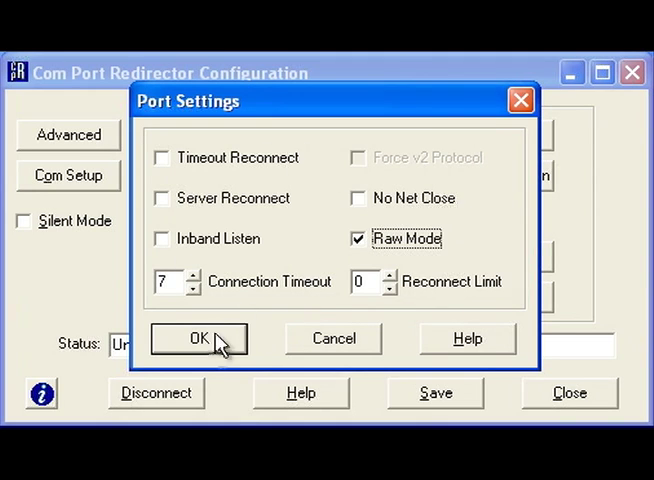
{"action": "left_click", "coordinate": [196, 338]}
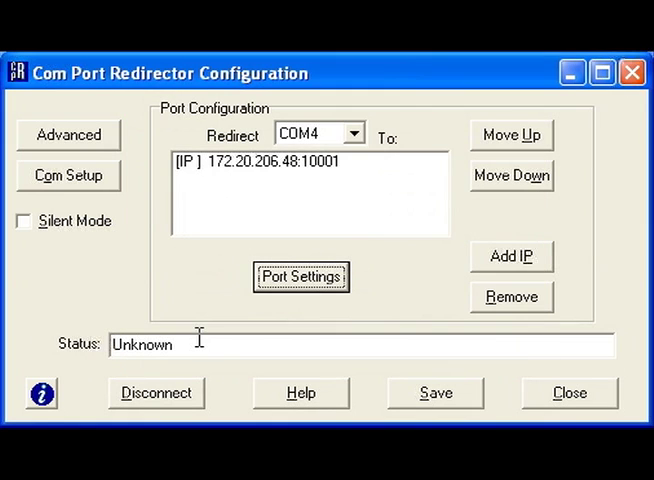
Step: Save the COM4 configuration and acknowledge the reopen-port and reboot notices
{"action": "left_click", "coordinate": [434, 392]}
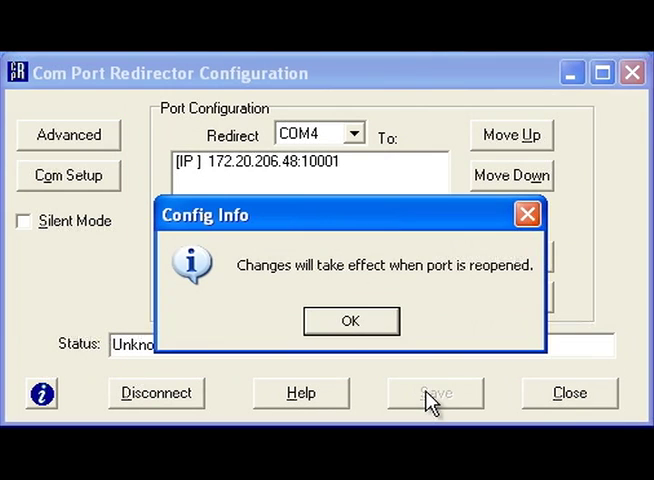
{"action": "left_click", "coordinate": [350, 320]}
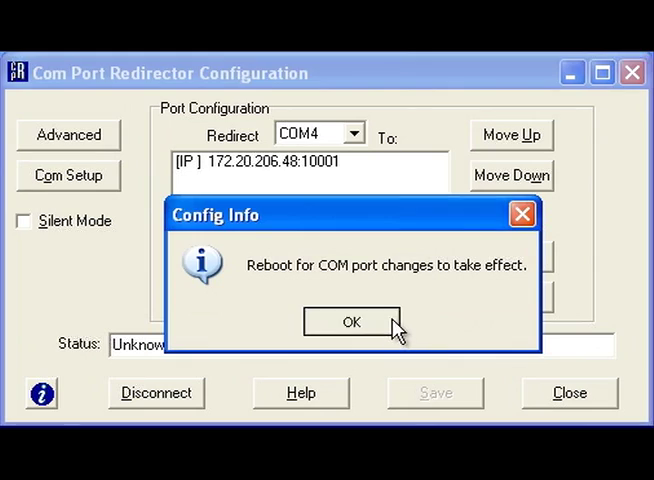
{"action": "left_click", "coordinate": [350, 322]}
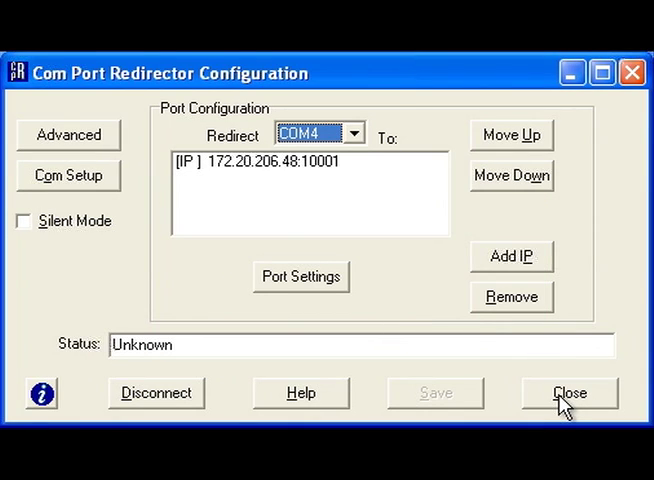